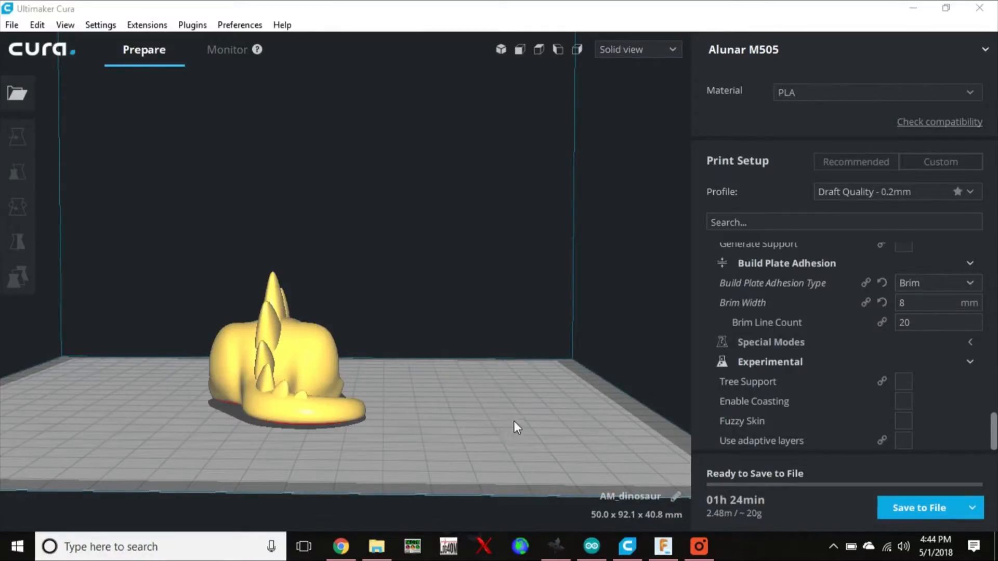
mouse_move(398, 283)
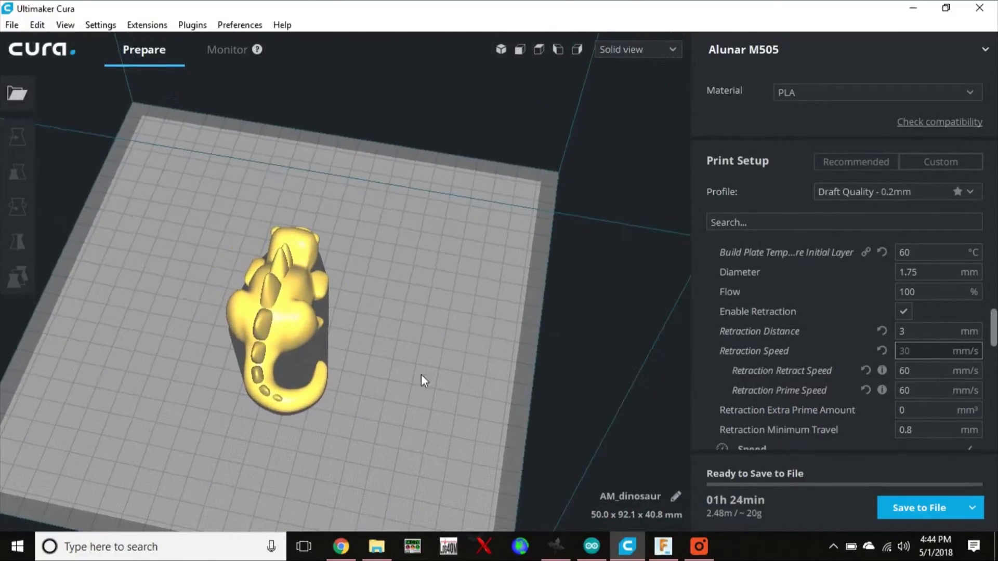
Orbit and zoom the view to inspect the dinosaur from the side and above.
left_click_drag(424, 380, 526, 362)
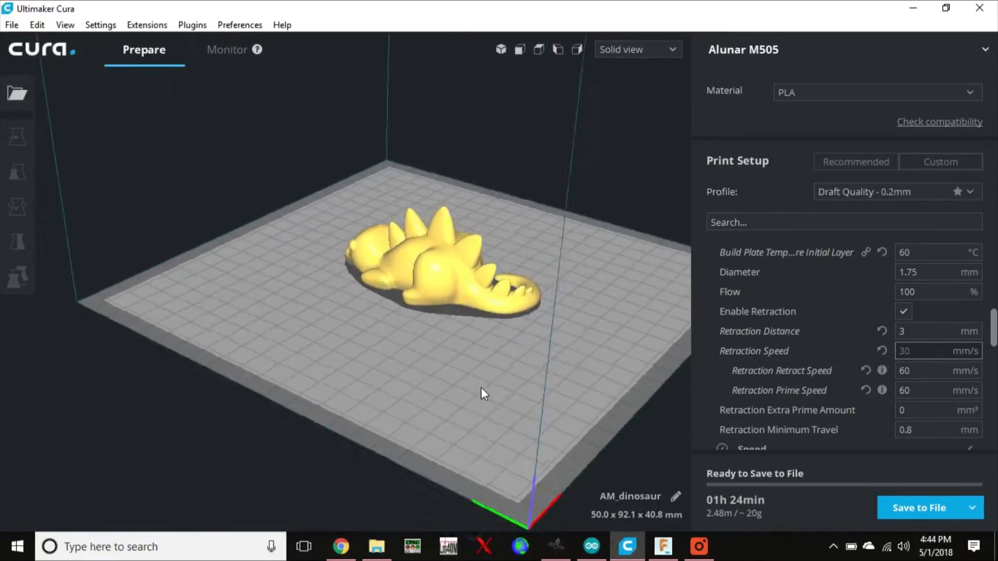
left_click_drag(480, 393, 348, 406)
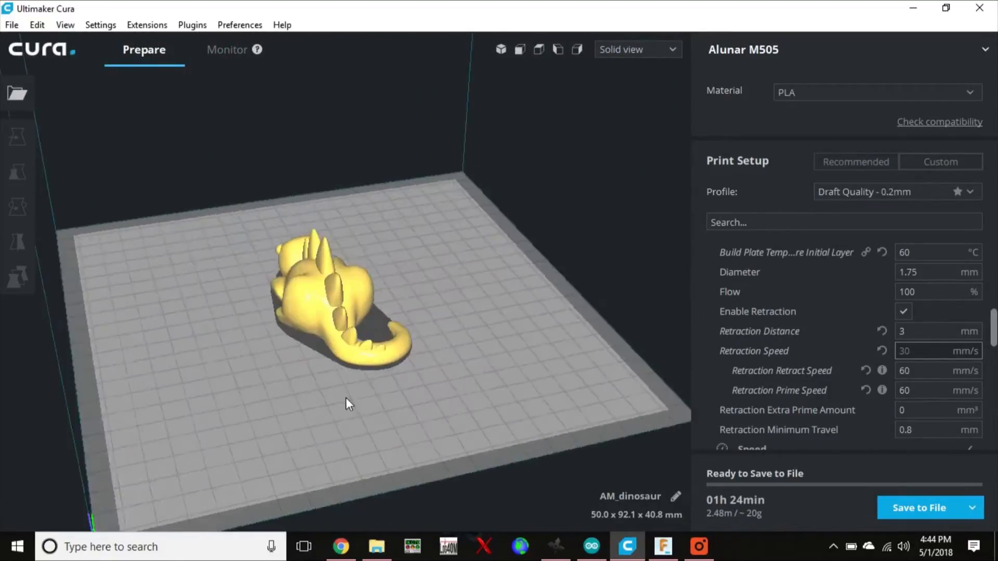
left_click_drag(347, 404, 305, 425)
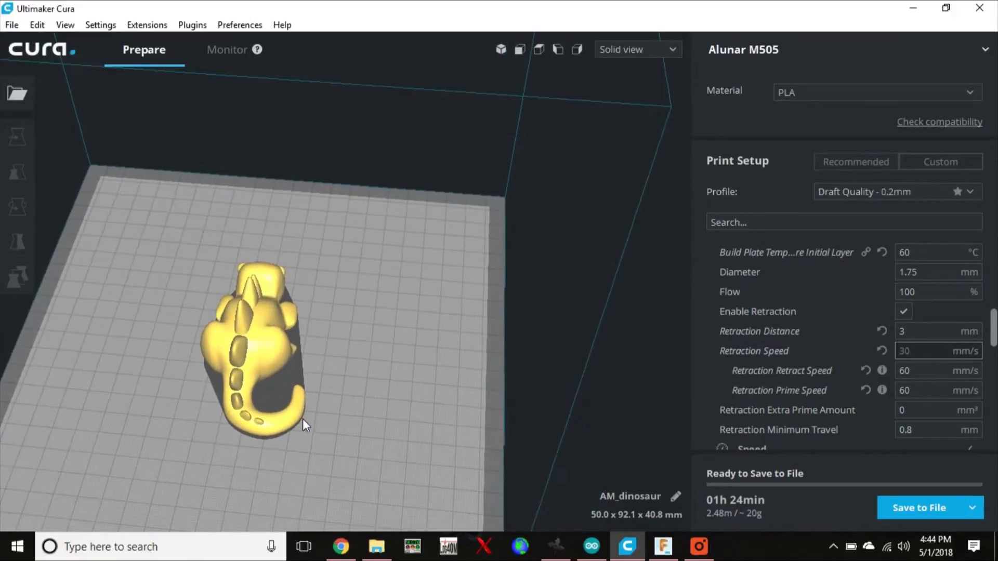
mouse_move(759, 330)
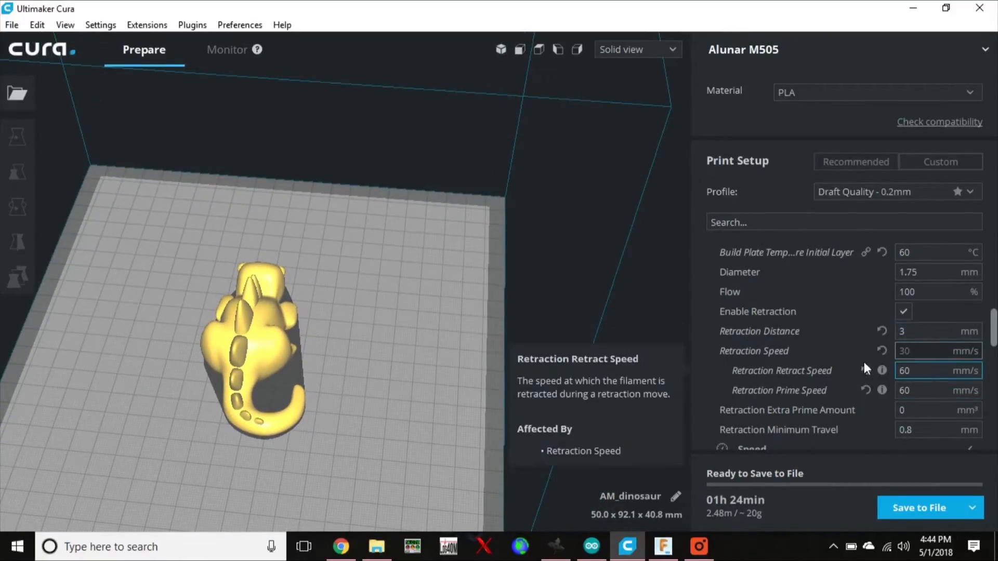
scroll("down", 3)
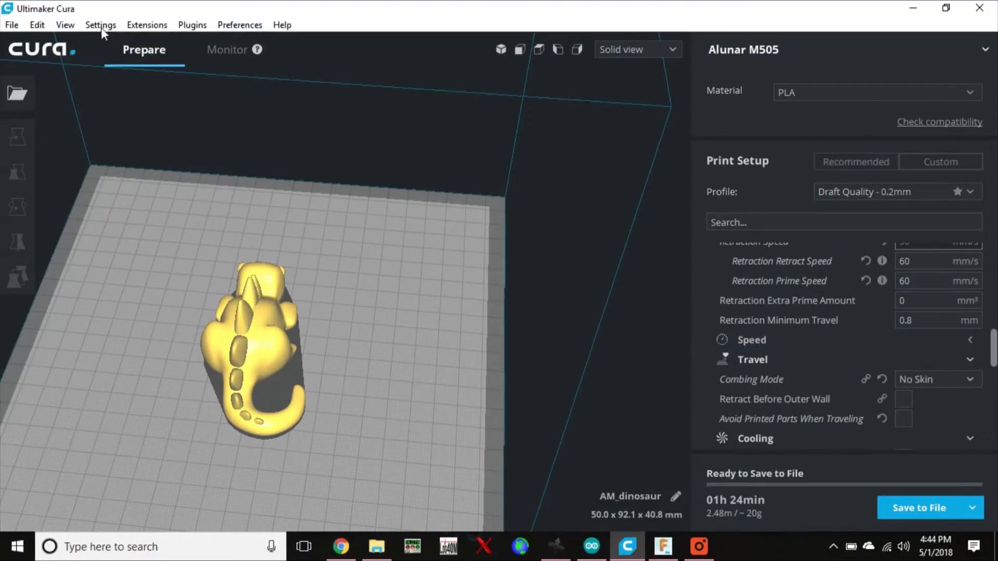
Filter setting visibility for 'adaptiv layer', expose the adaptive layers settings and close the preferences.
left_click(101, 25)
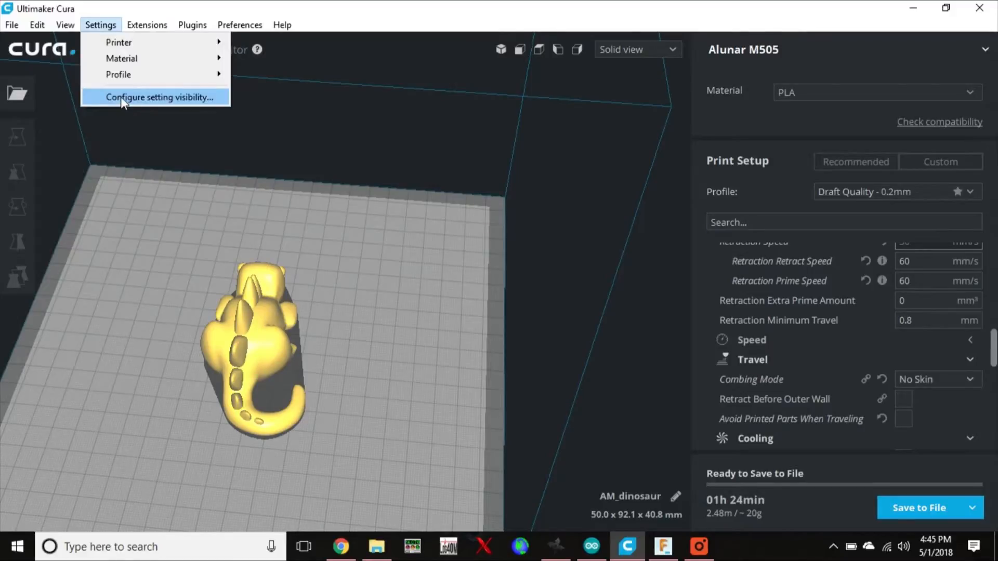
left_click(160, 98)
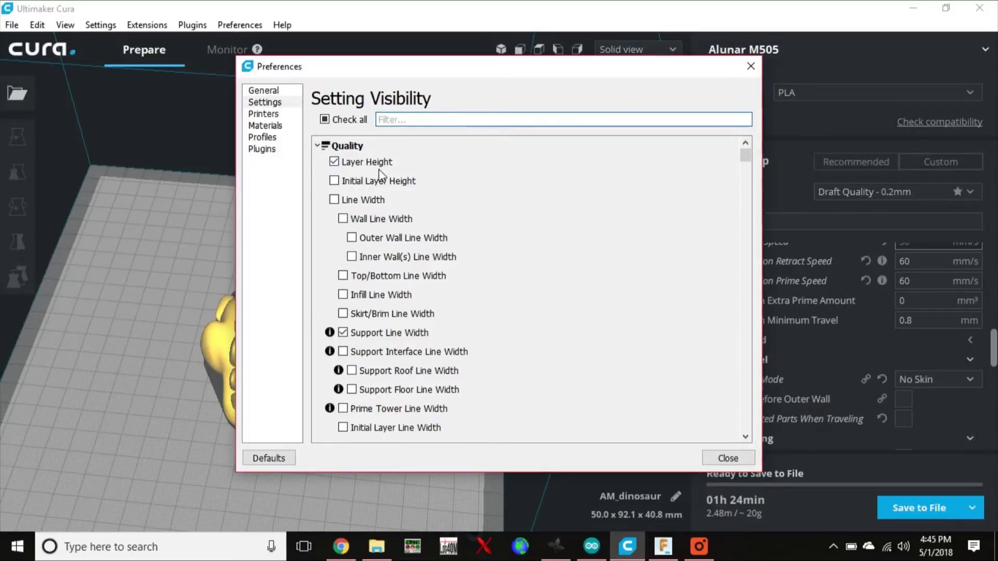
type("adaptiv")
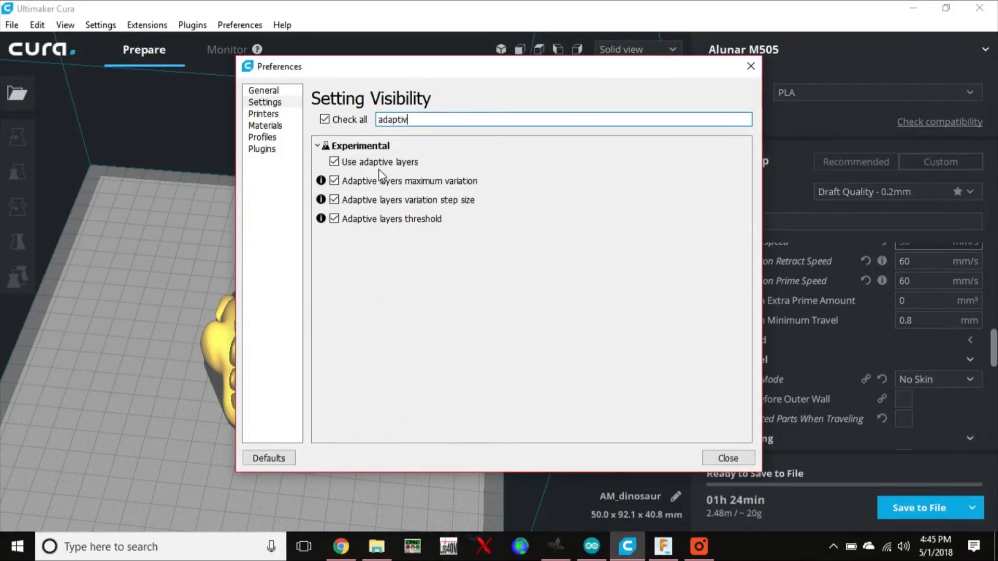
type("layers")
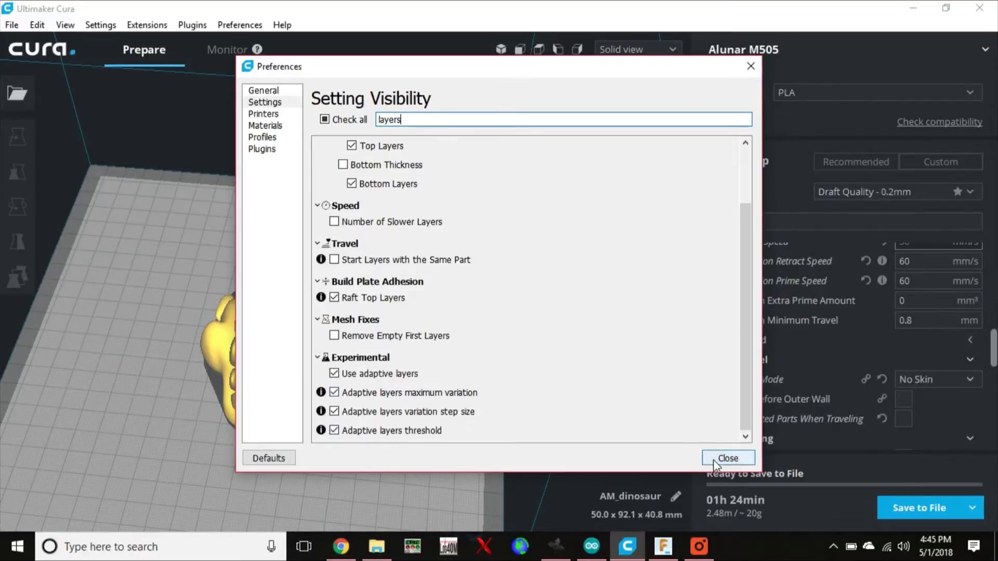
left_click(728, 459)
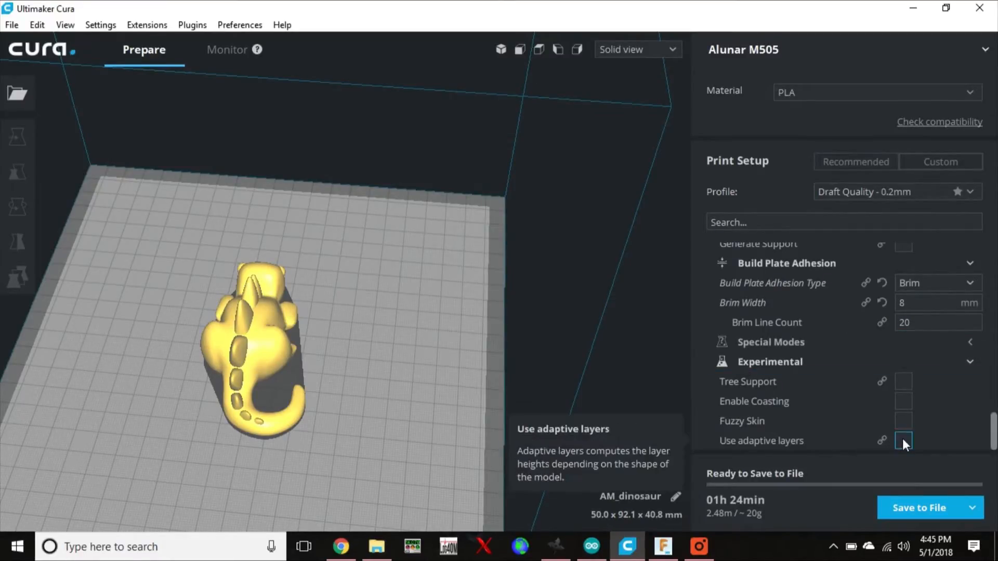
Enable Use adaptive layers in the Experimental section and let the dinosaur re-slice to 02h 12min.
left_click(904, 441)
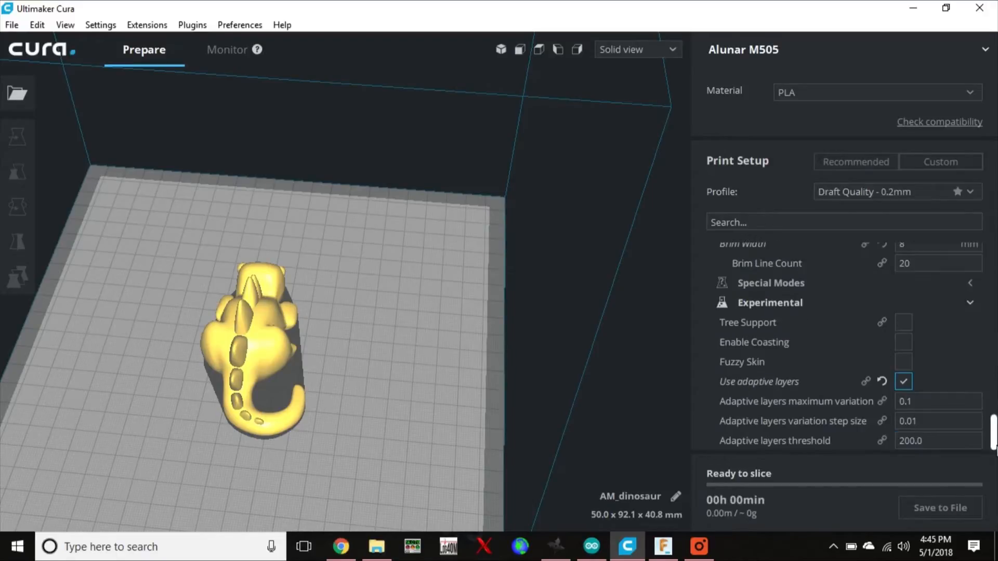
left_click(937, 441)
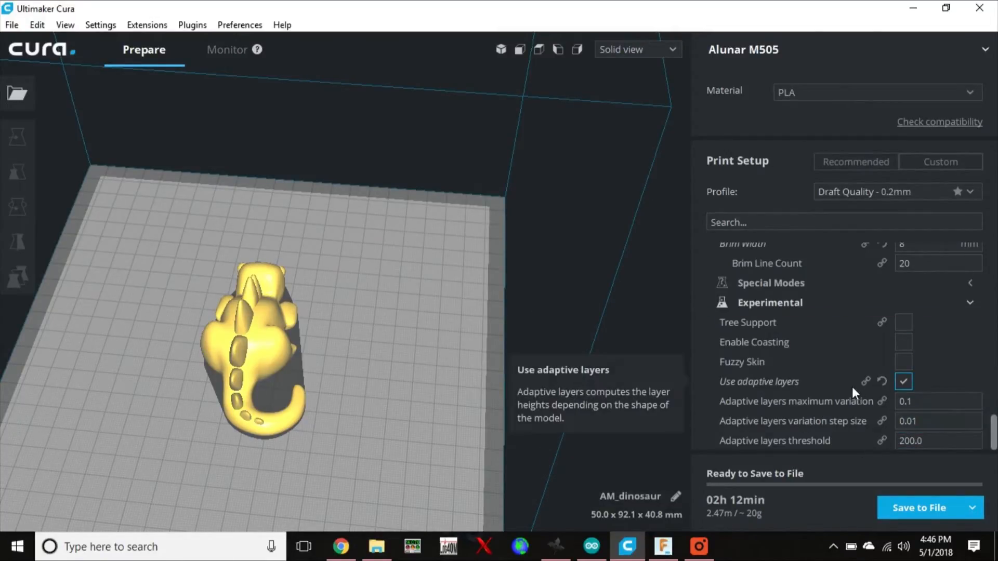
mouse_move(717, 507)
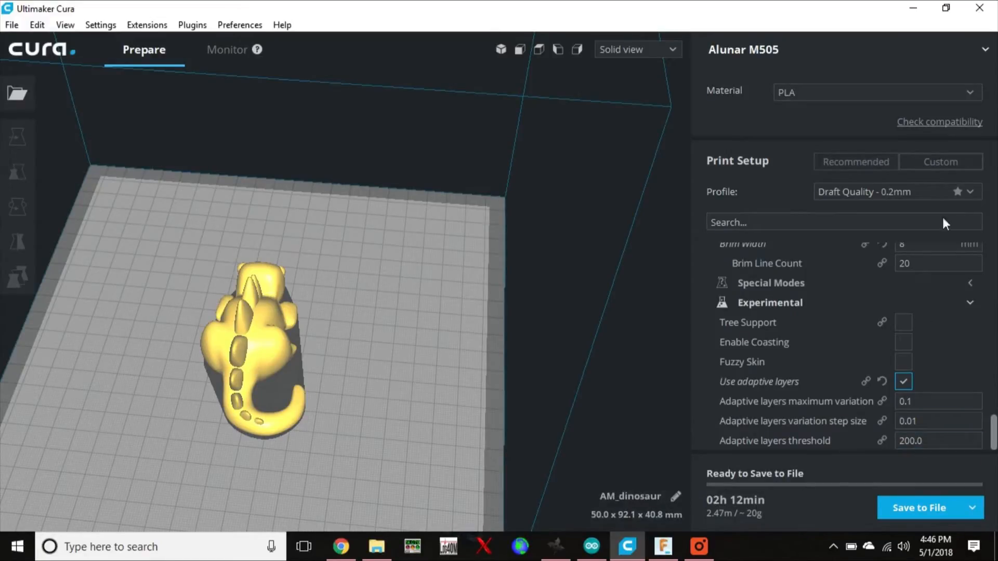
left_click(637, 49)
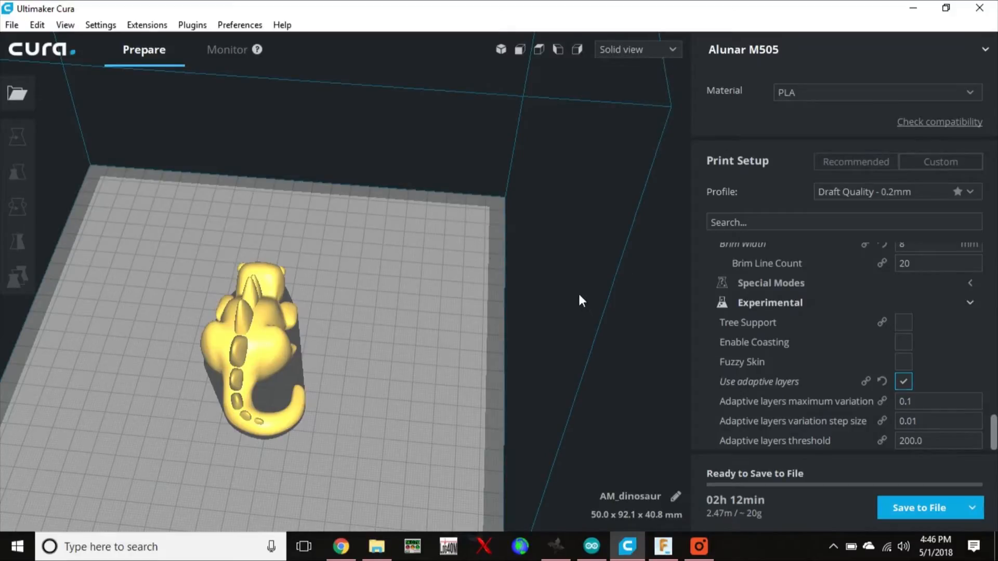
Switch to Layer view, then disable adaptive layers again so the estimate returns to 01h 24min.
left_click(636, 49)
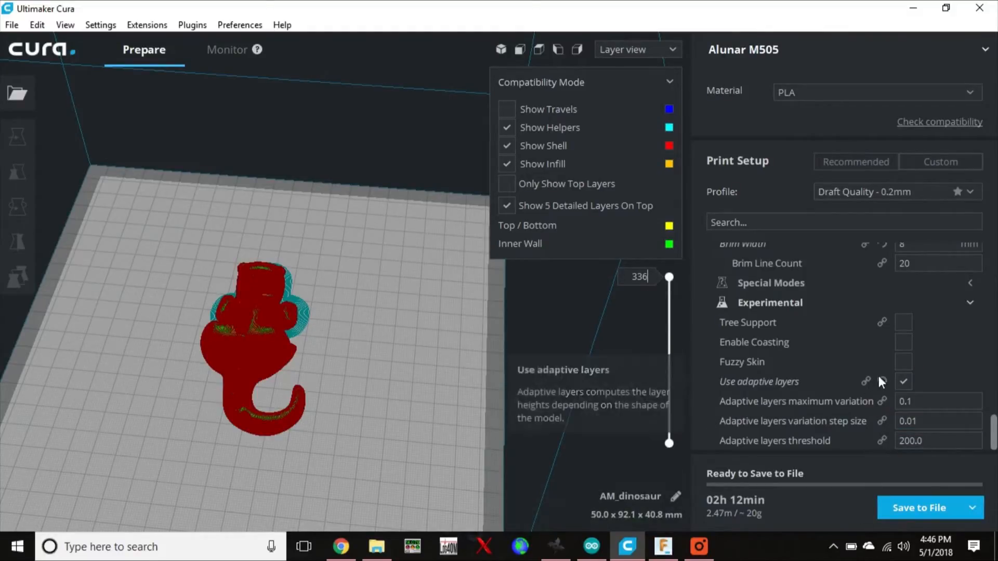
left_click(903, 381)
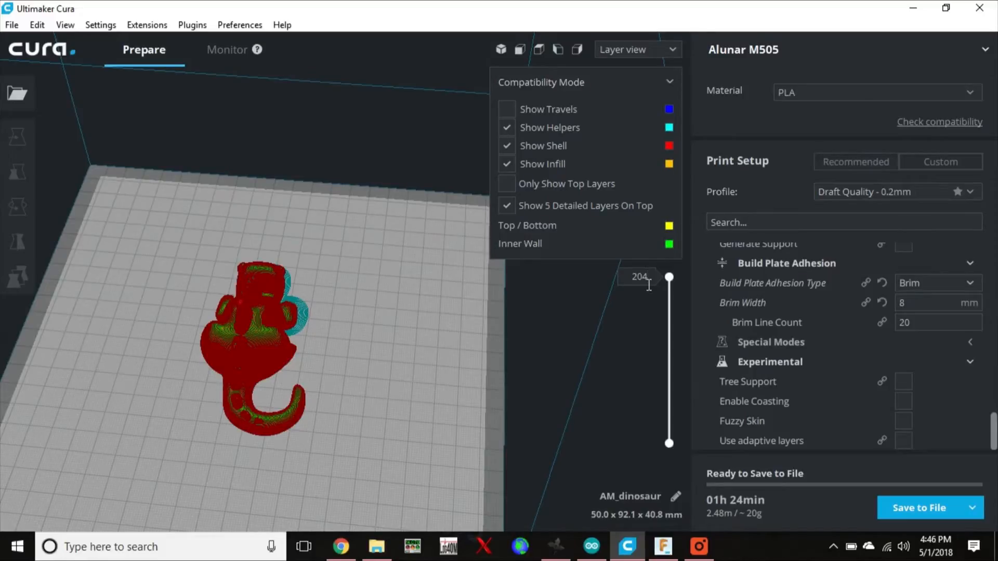
mouse_move(245, 435)
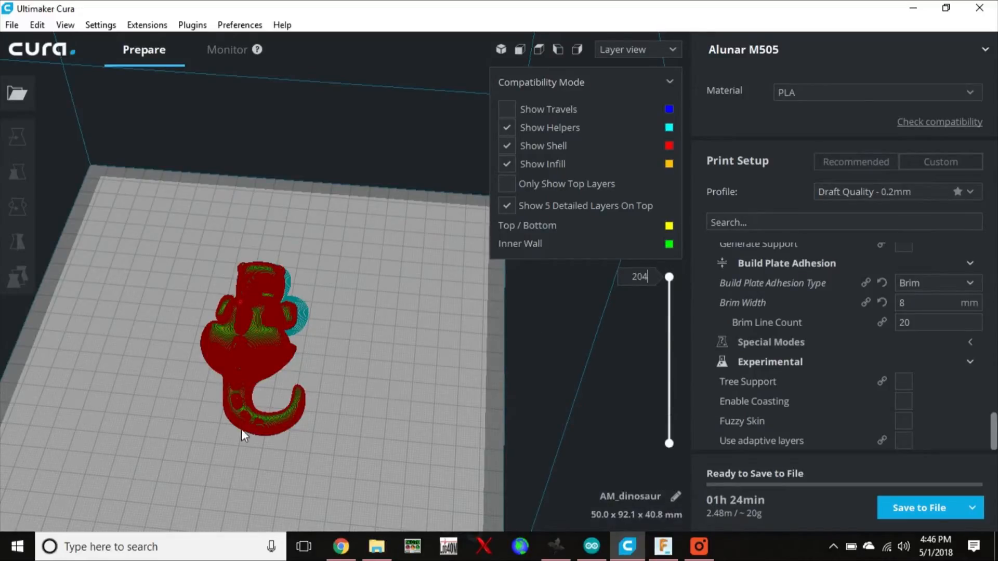